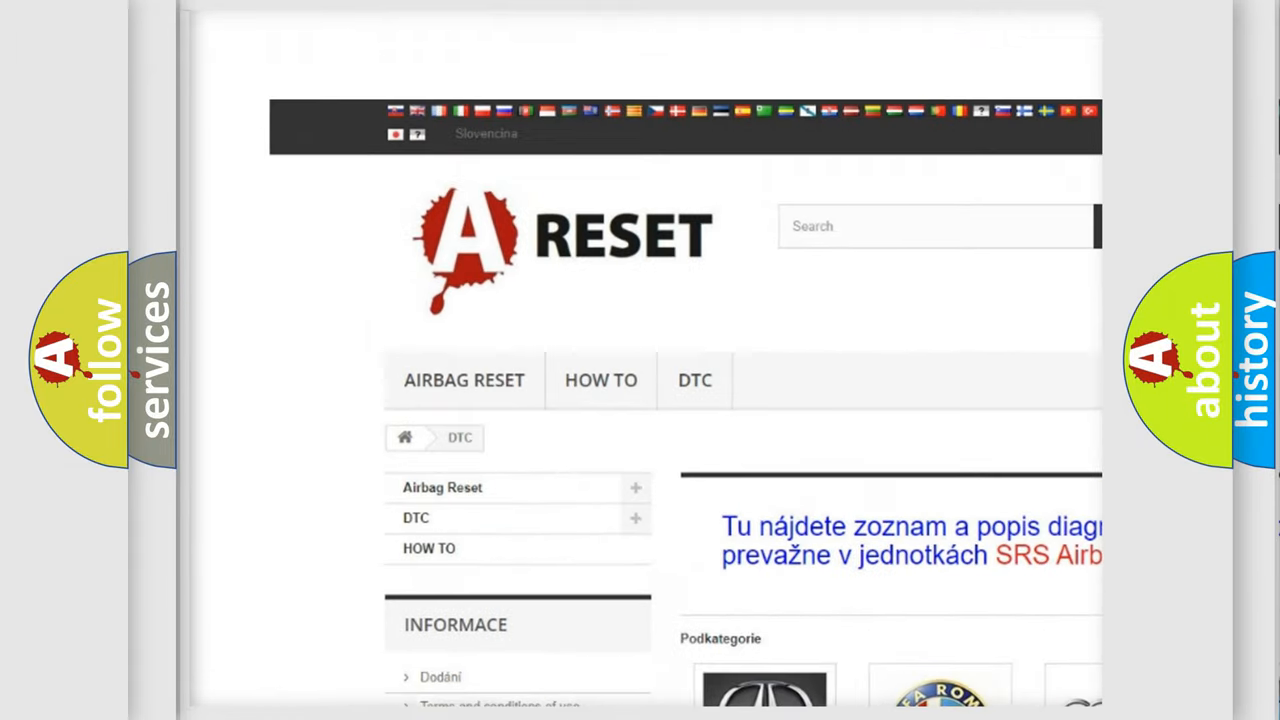
# Go to the Alfa Romeo DTC subcategory and browse its grid of diagnostic trouble codes.
pyautogui.scroll(3)
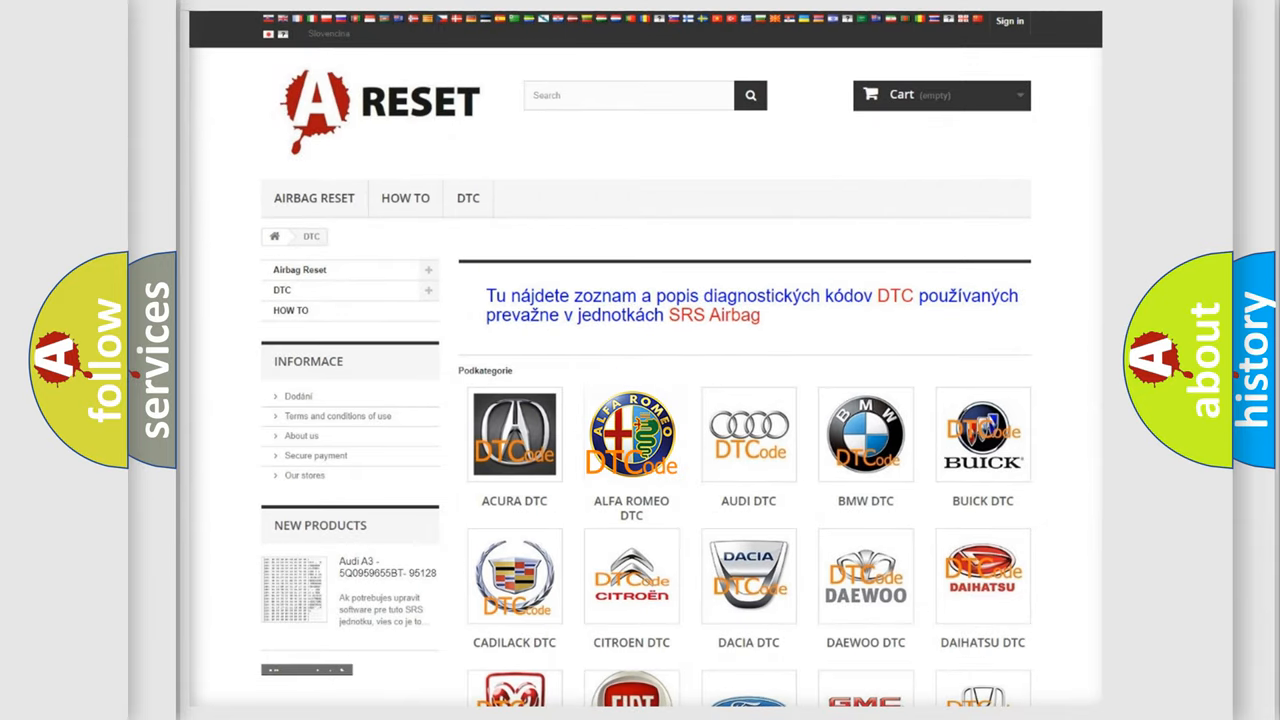
pyautogui.click(632, 434)
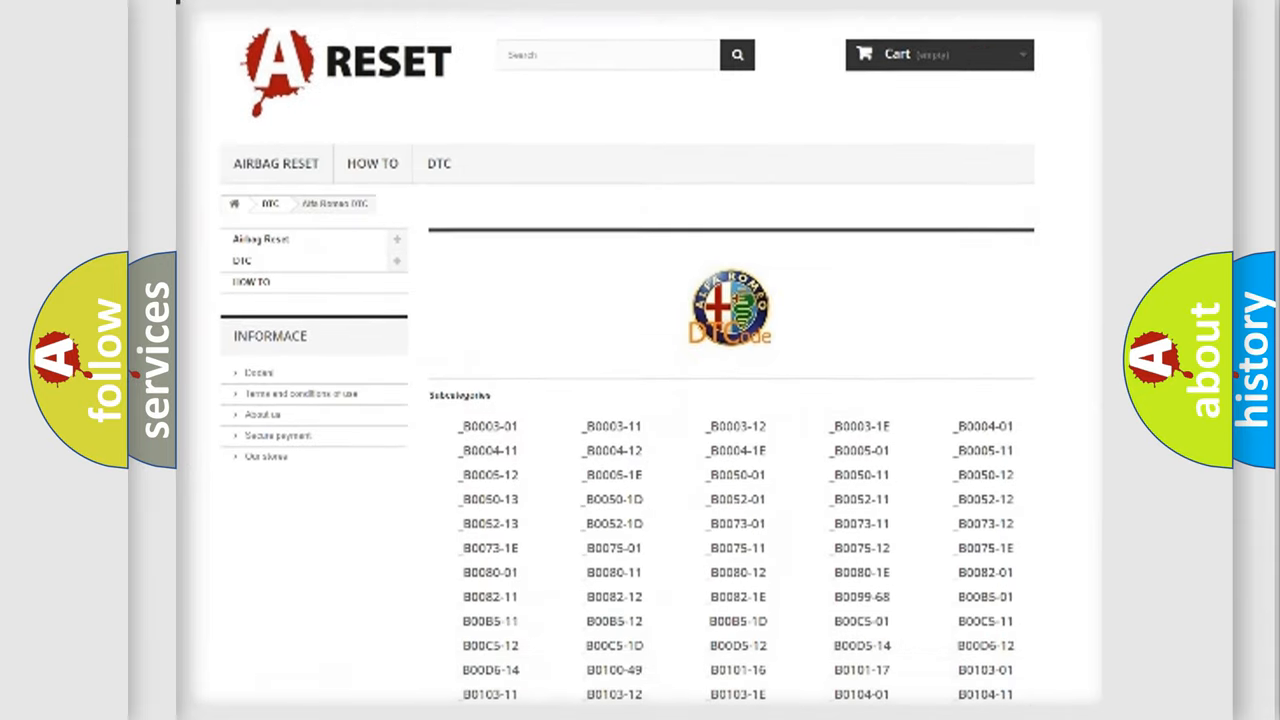
pyautogui.scroll(-3)
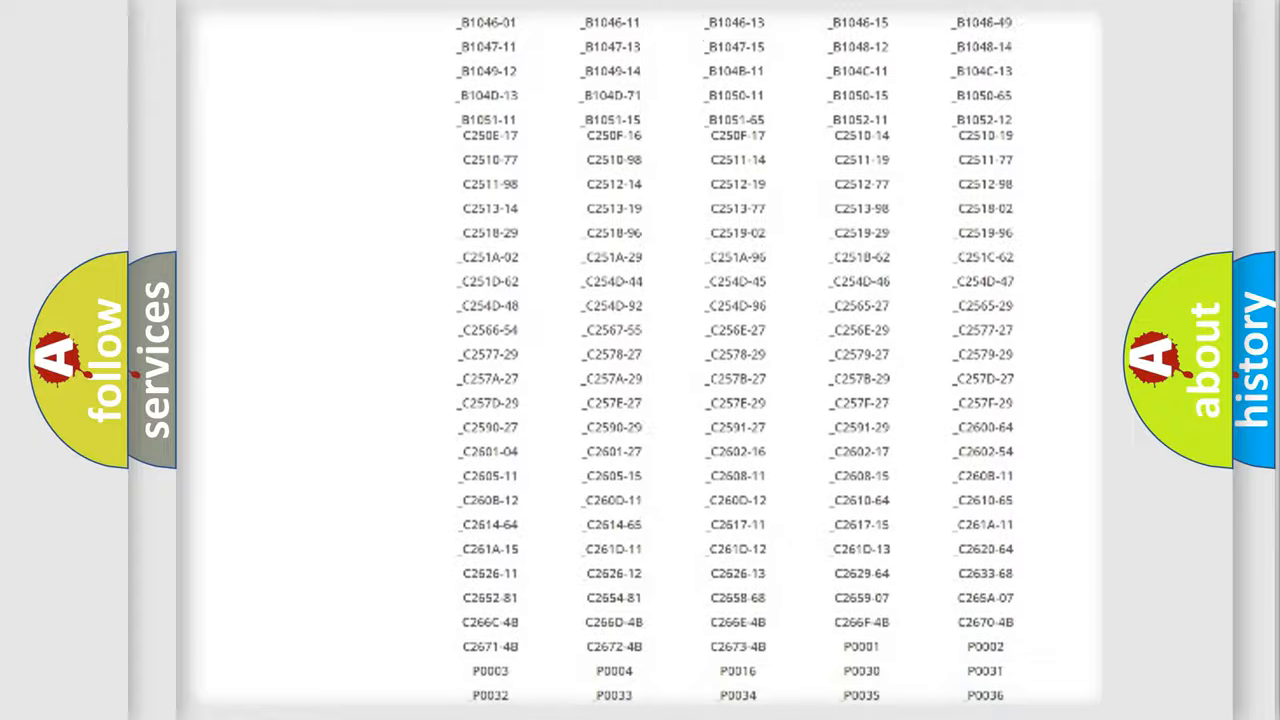
pyautogui.scroll(3)
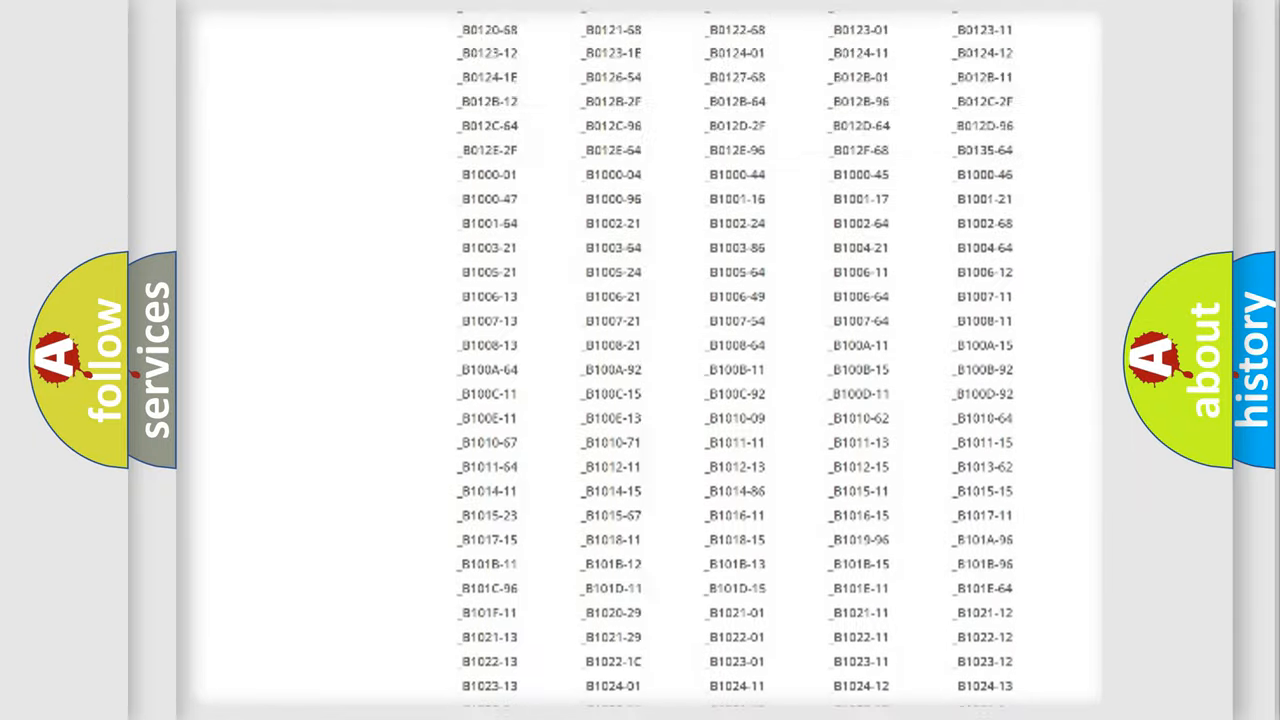
pyautogui.scroll(3)
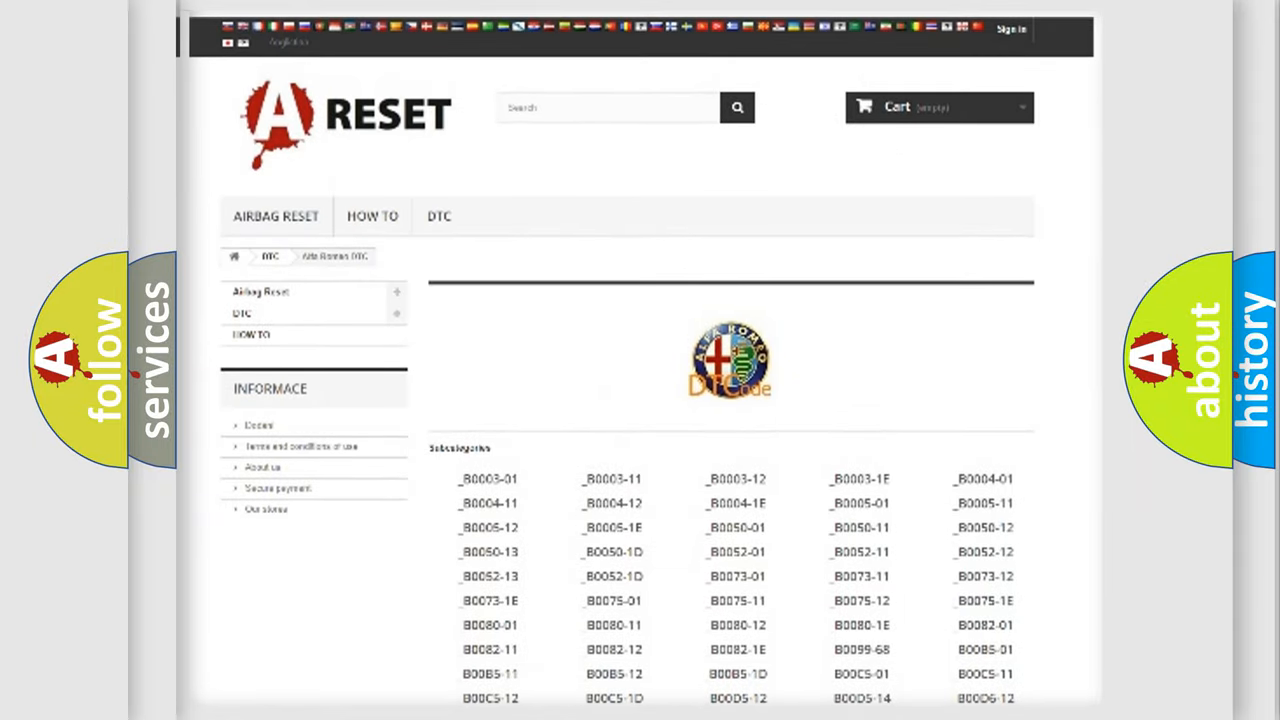